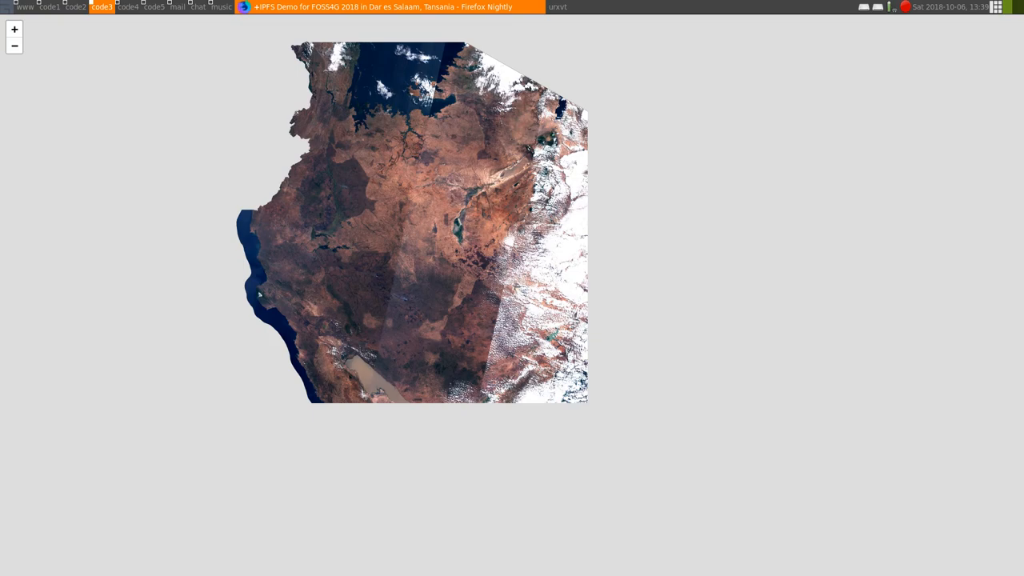
mouse_move(231, 350)
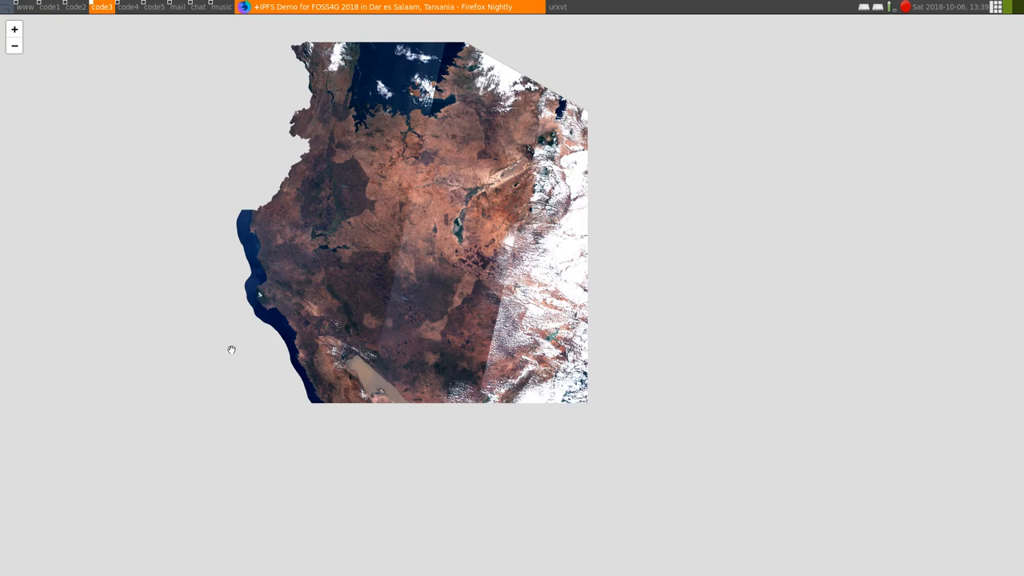
- Zoom in on the map's cloud detail and back out, then launch node B's delayed IPFS daemon
left_click_drag(231, 349, 337, 285)
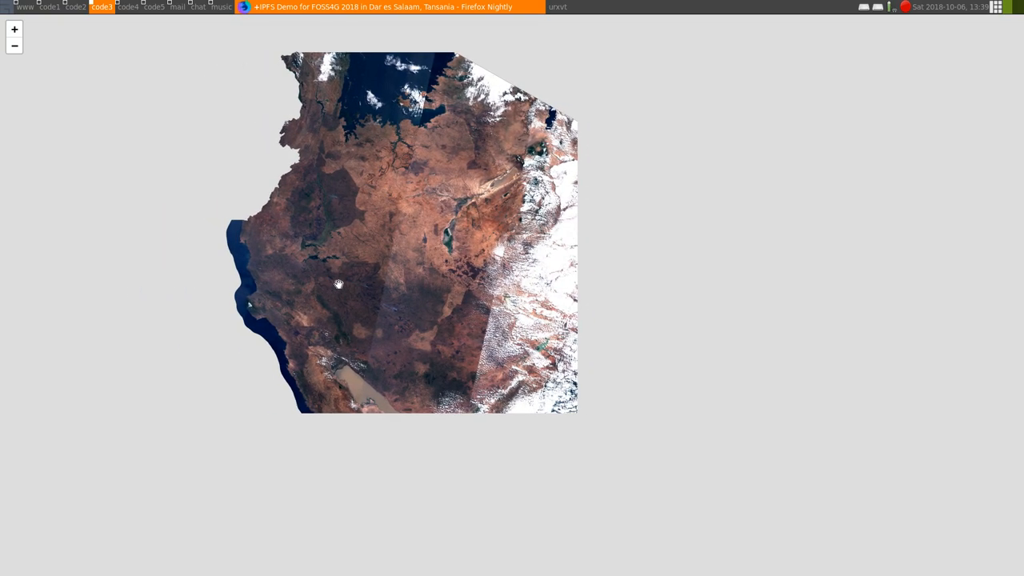
left_click(14, 29)
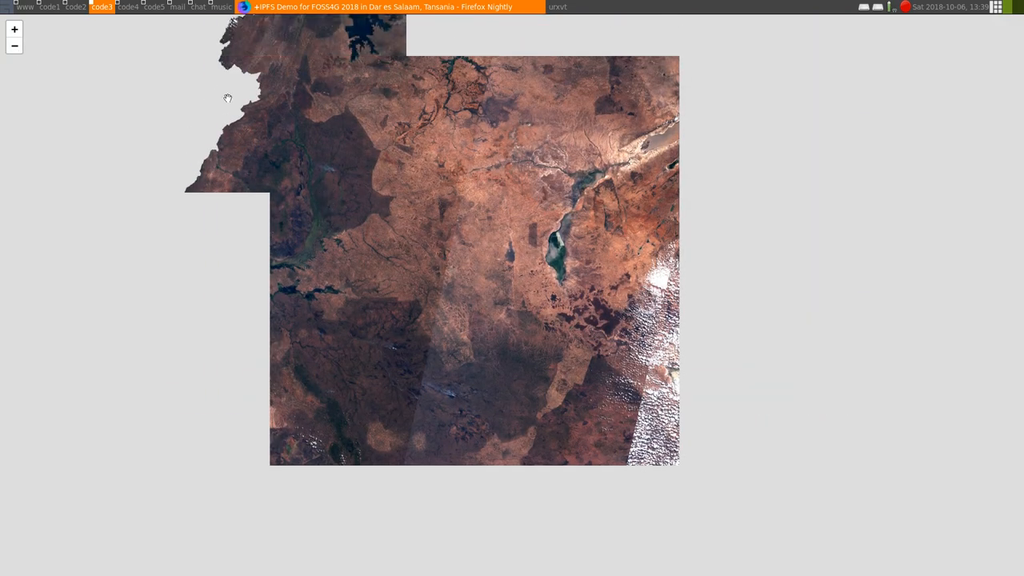
left_click(13, 29)
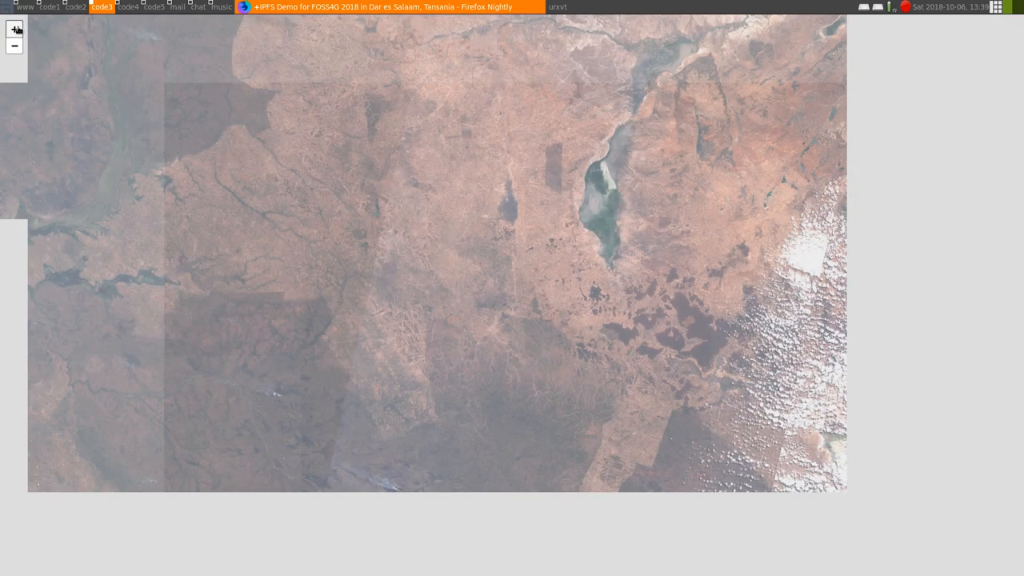
left_click(14, 29)
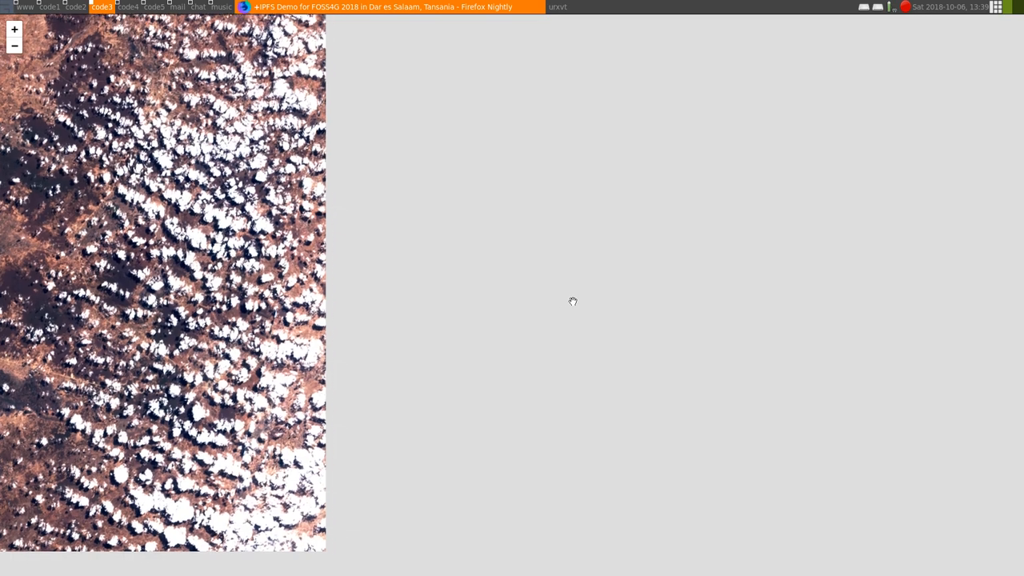
left_click(15, 45)
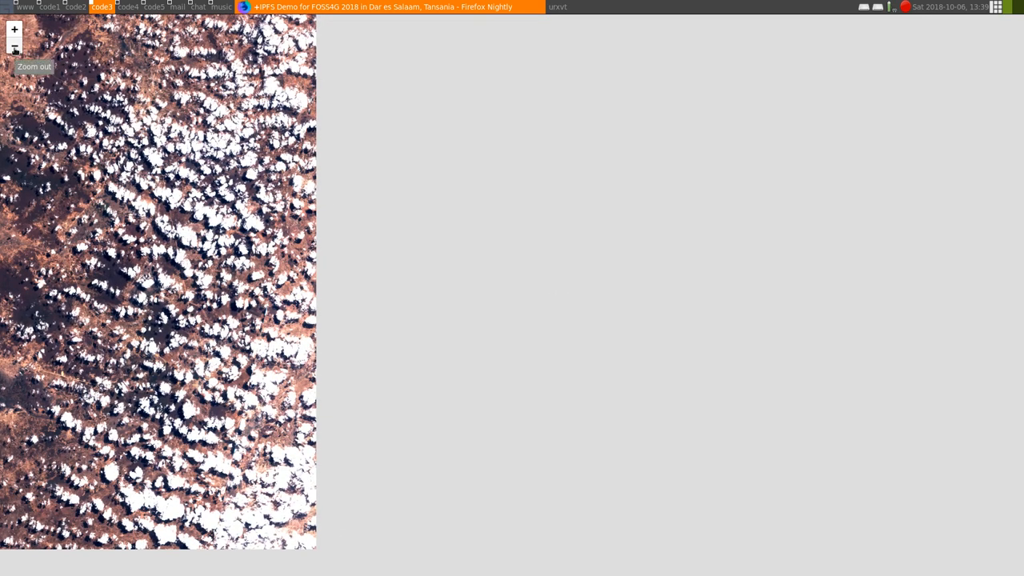
left_click(14, 46)
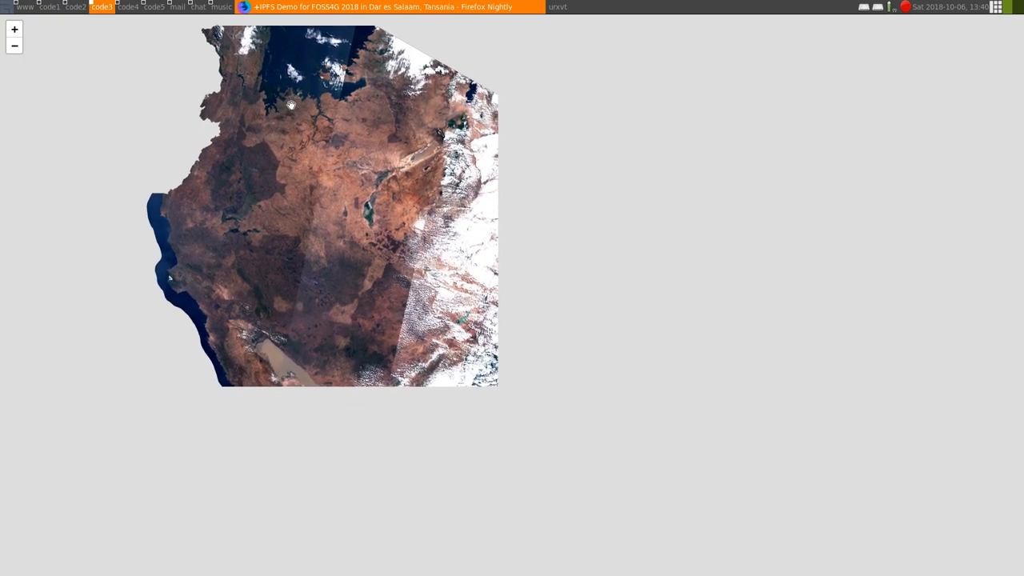
mouse_move(290, 104)
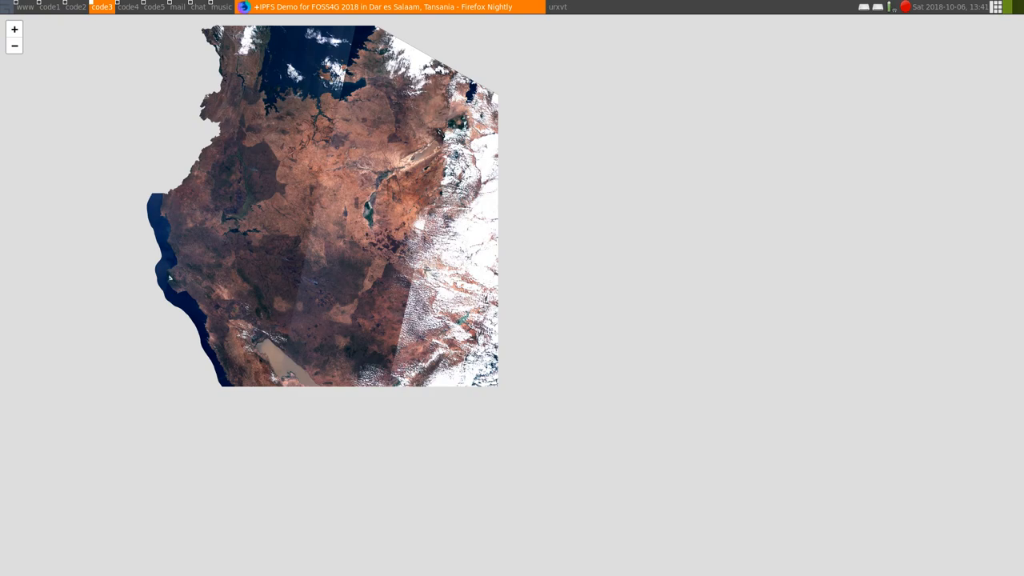
mouse_move(152, 29)
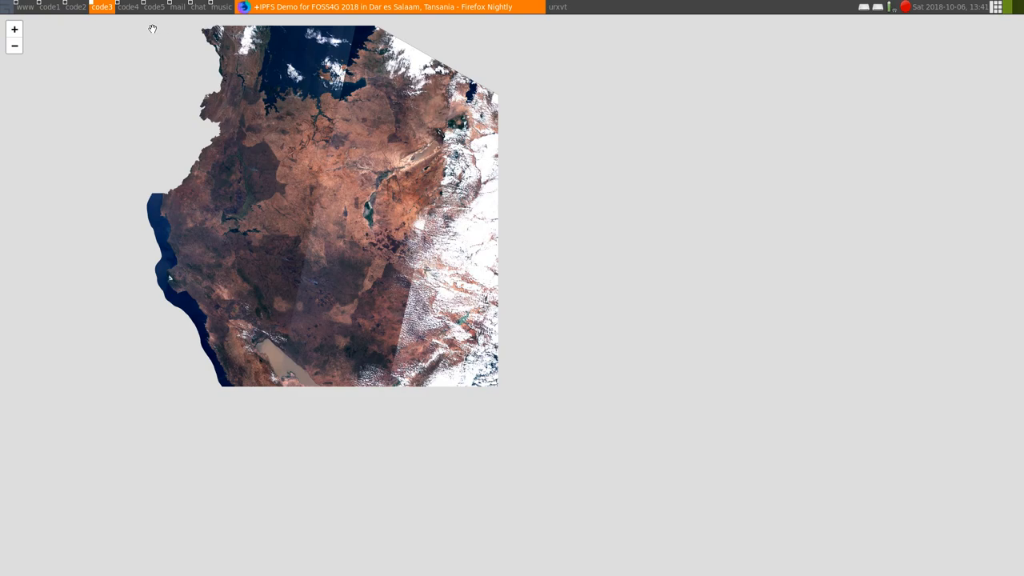
mouse_move(130, 8)
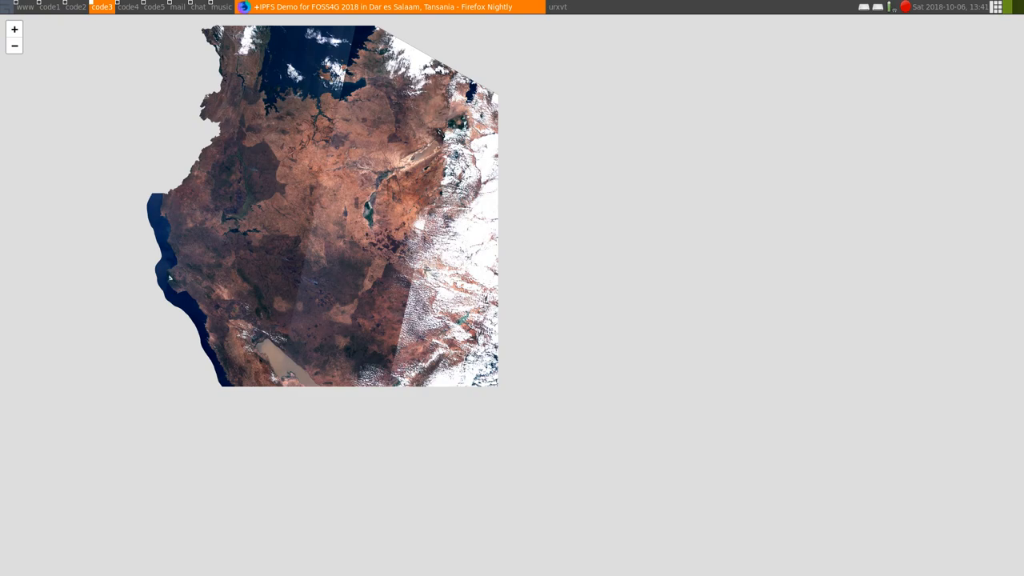
key("F11")
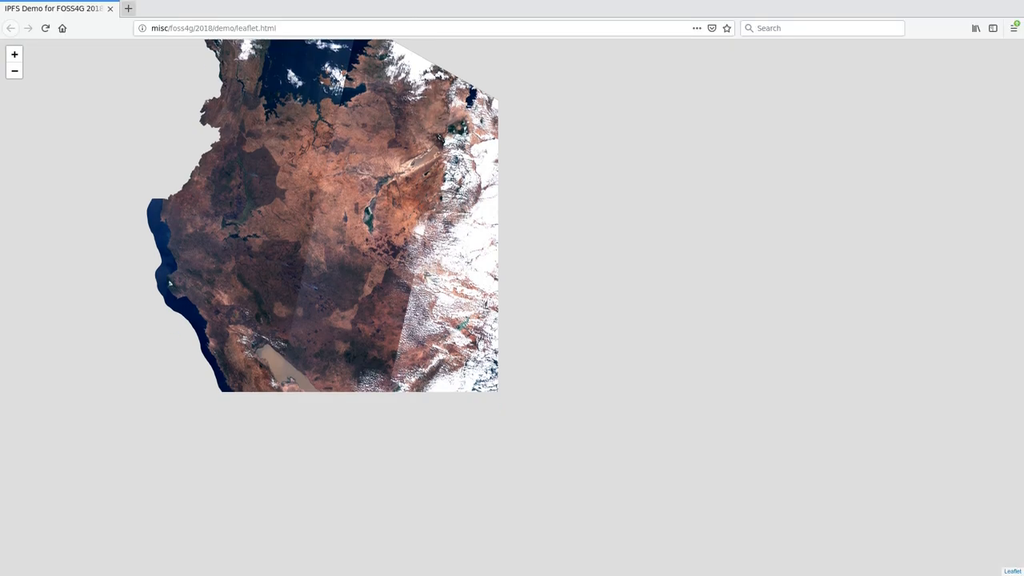
mouse_move(537, 234)
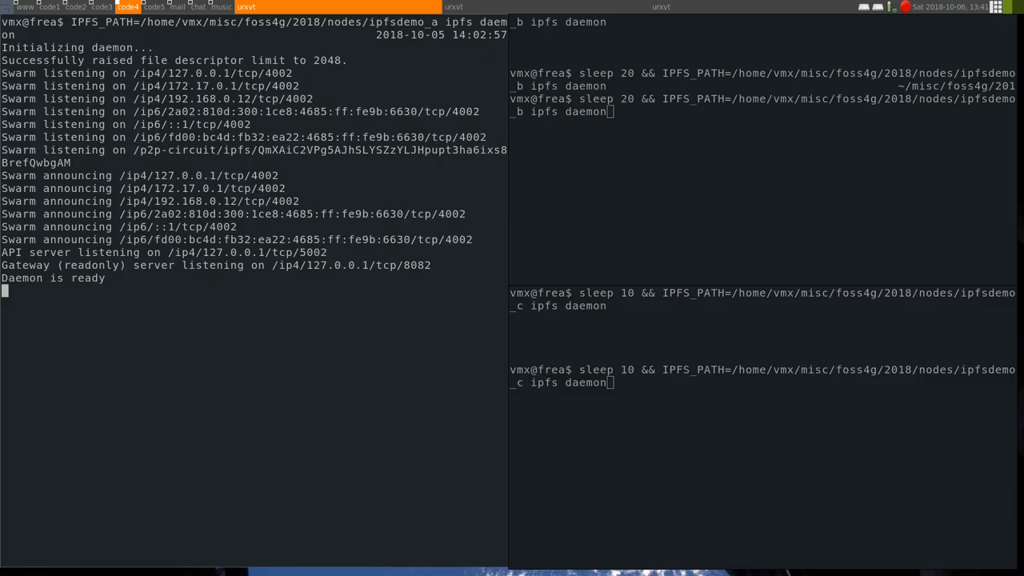
mouse_move(355, 352)
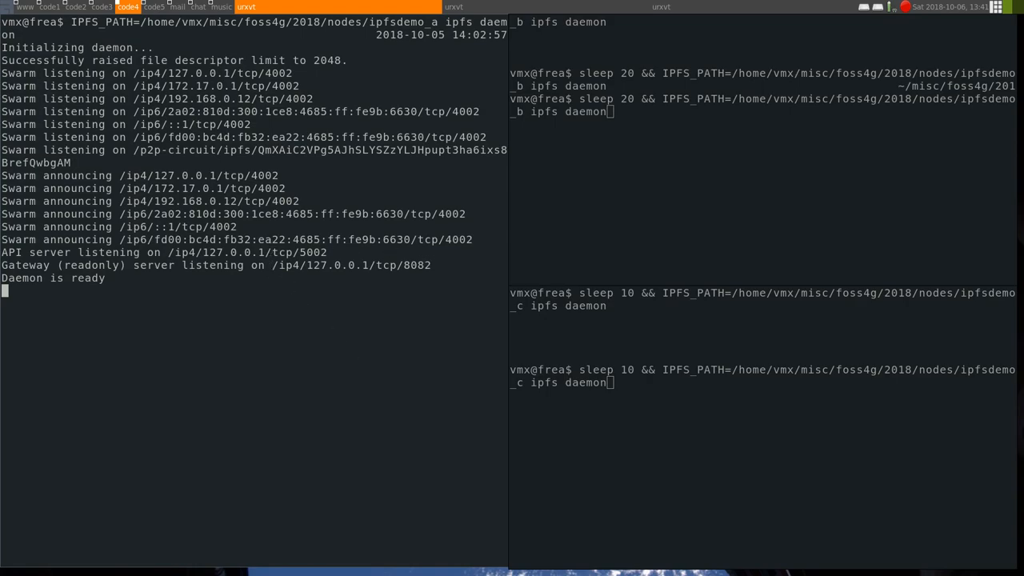
mouse_move(316, 277)
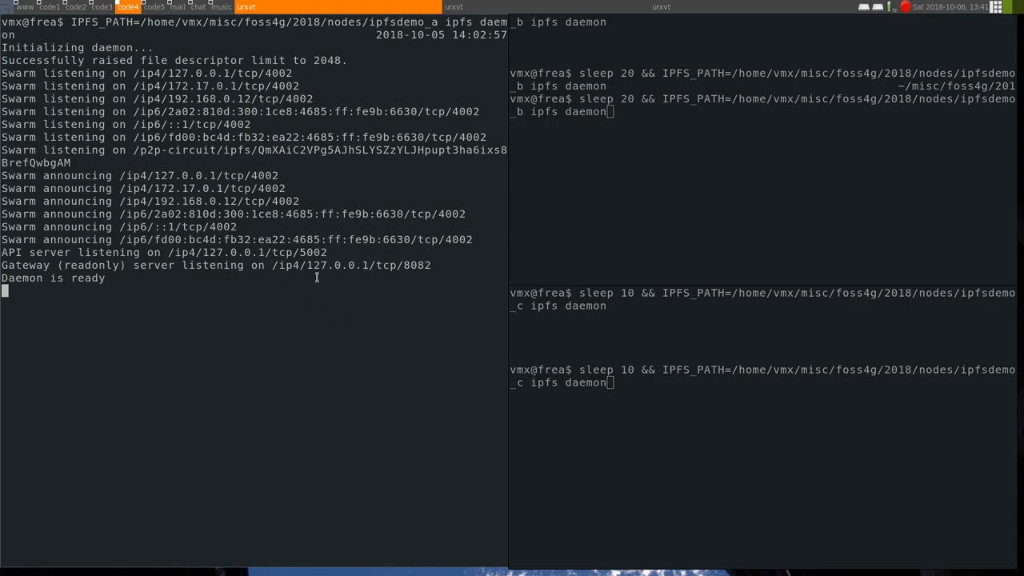
mouse_move(189, 320)
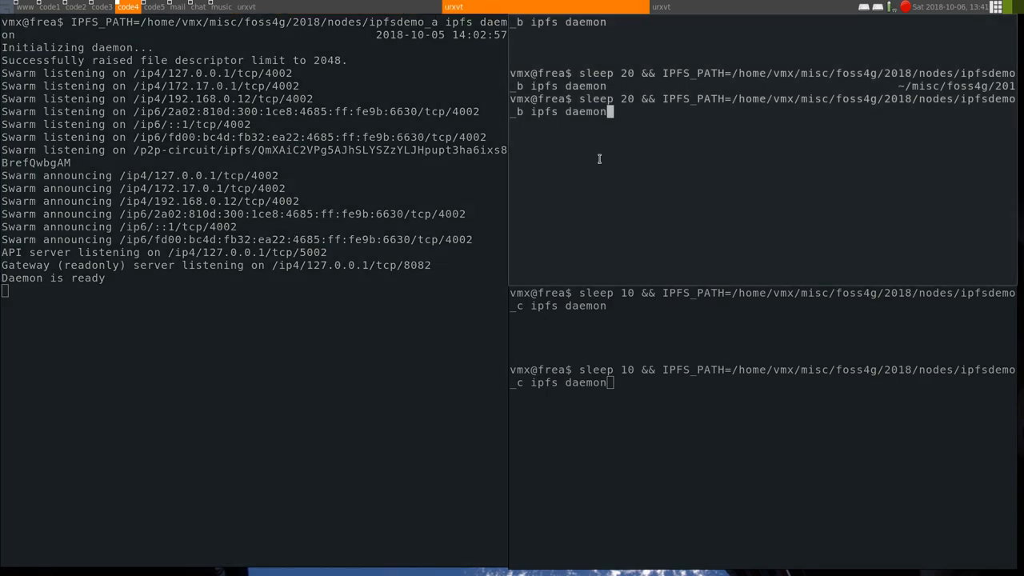
mouse_move(642, 161)
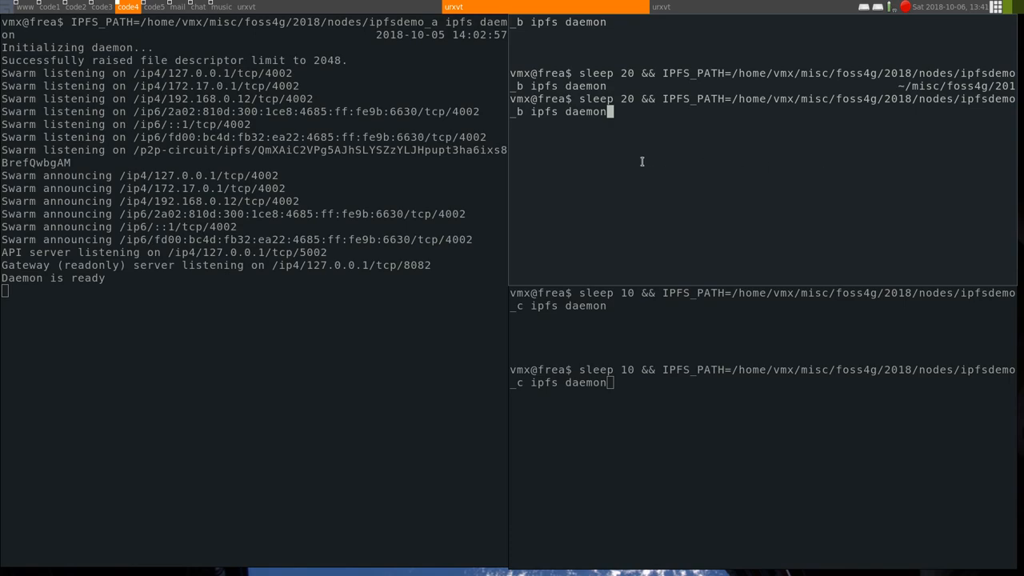
mouse_move(725, 174)
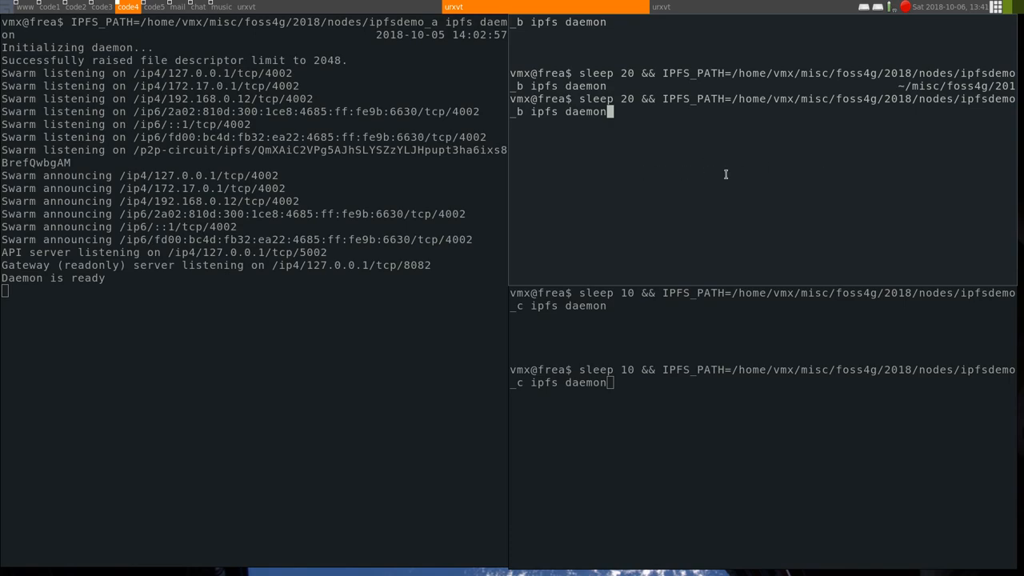
mouse_move(725, 174)
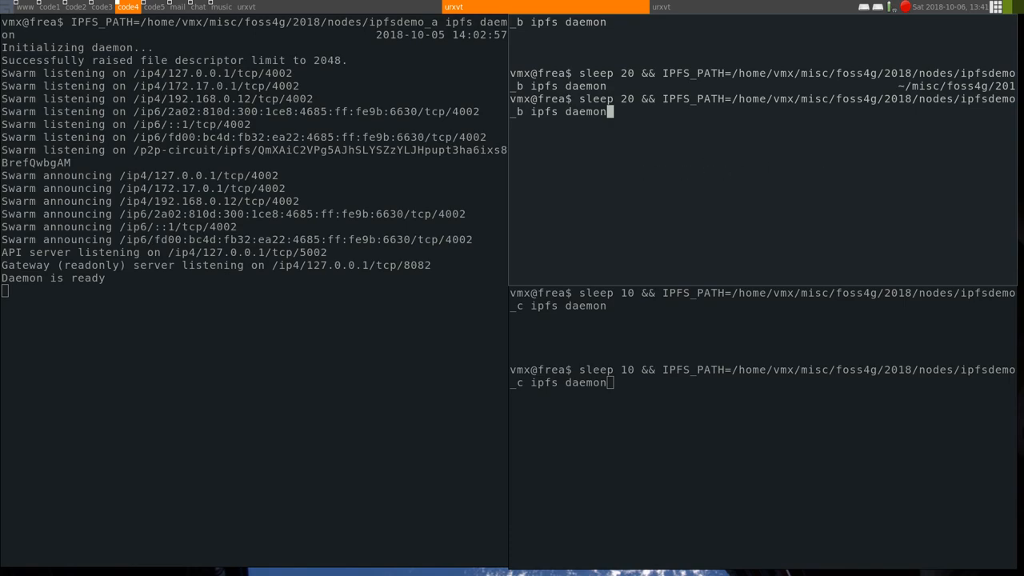
key("Return")
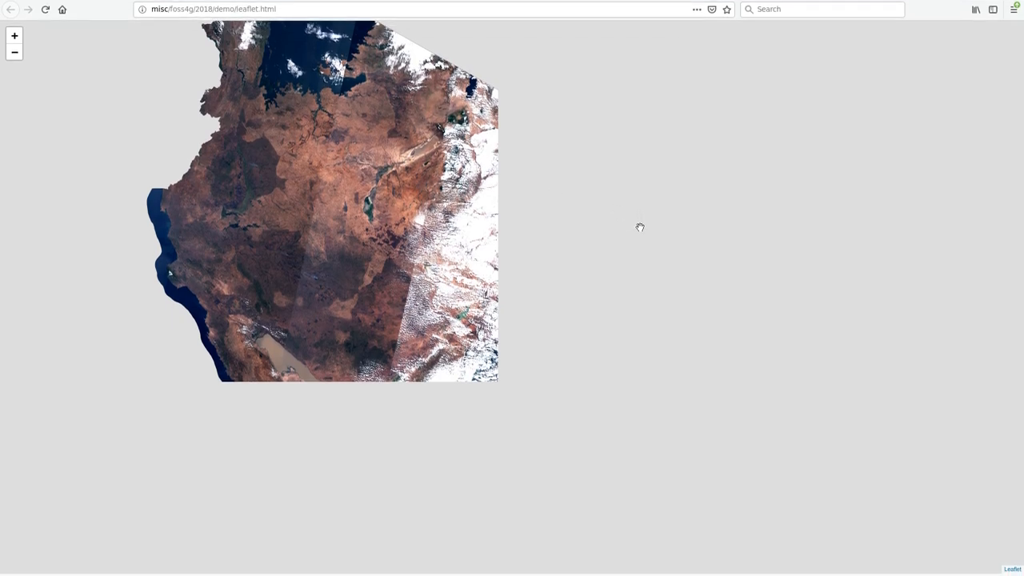
- View southern Tanzania full screen, zoomed out, while node B's daemon comes up ready
key("F11")
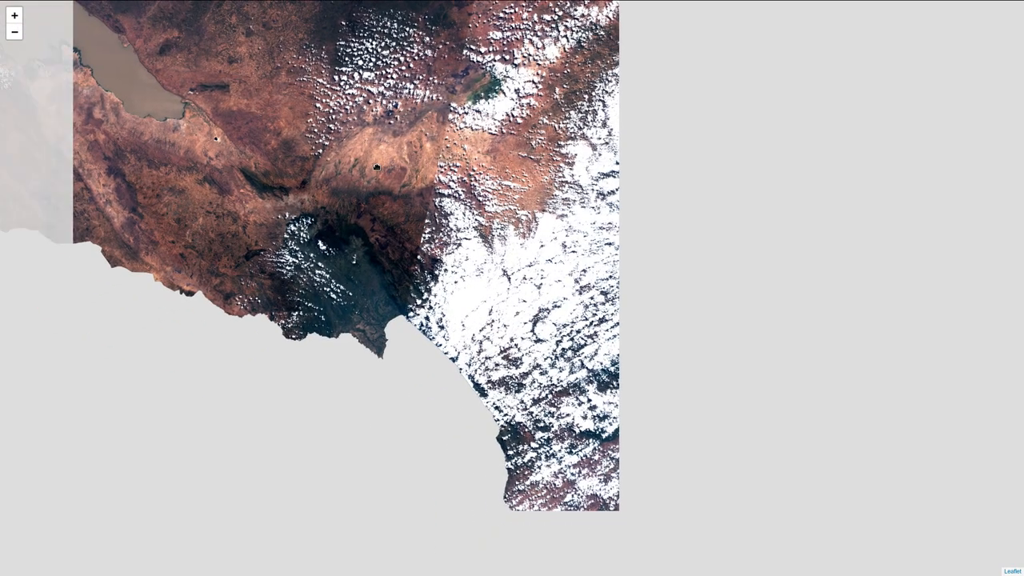
left_click(13, 43)
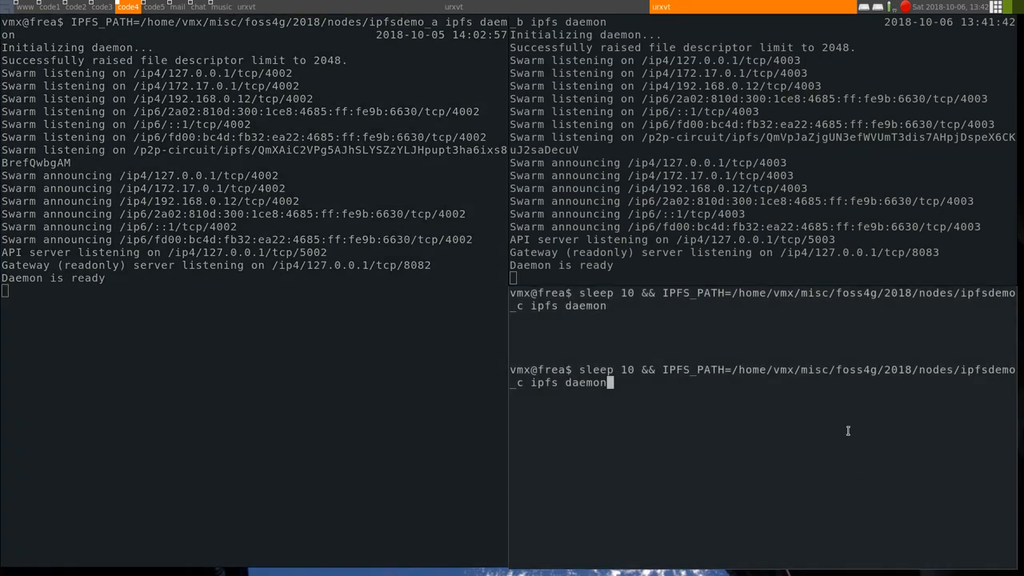
key("Return")
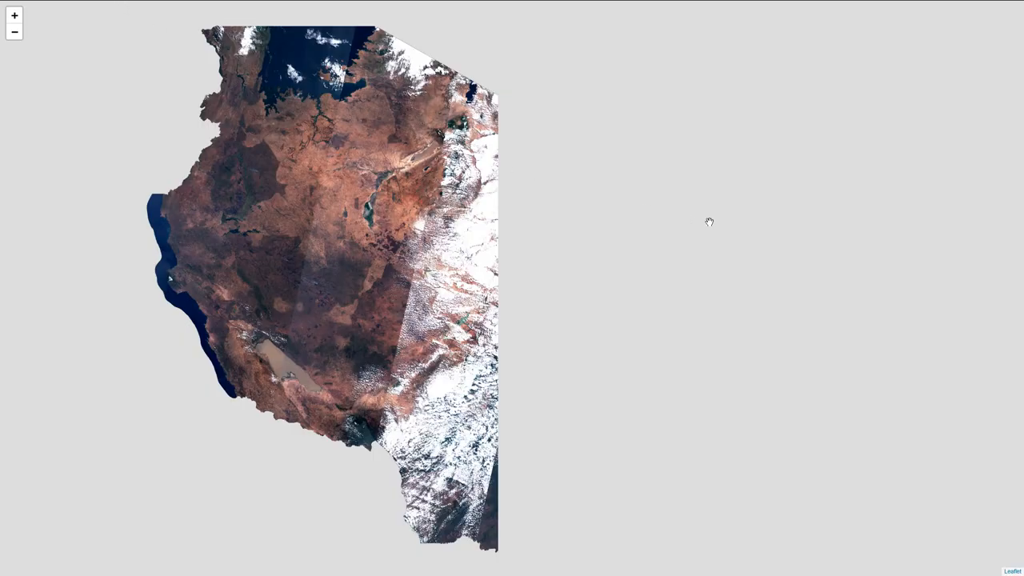
mouse_move(709, 221)
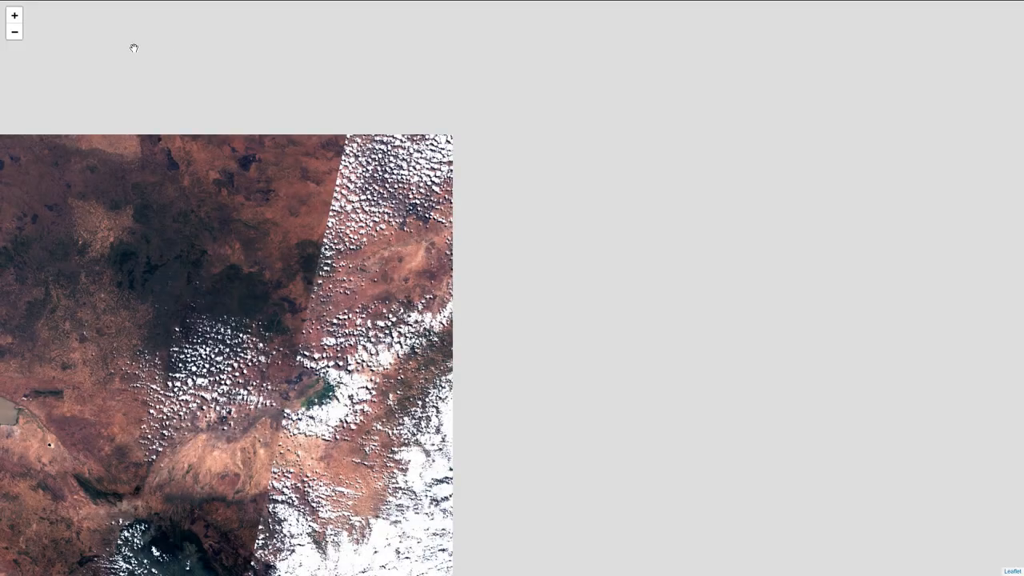
- Zoom in twice toward Tanzania's eastern coast and Zanzibar
left_click(14, 16)
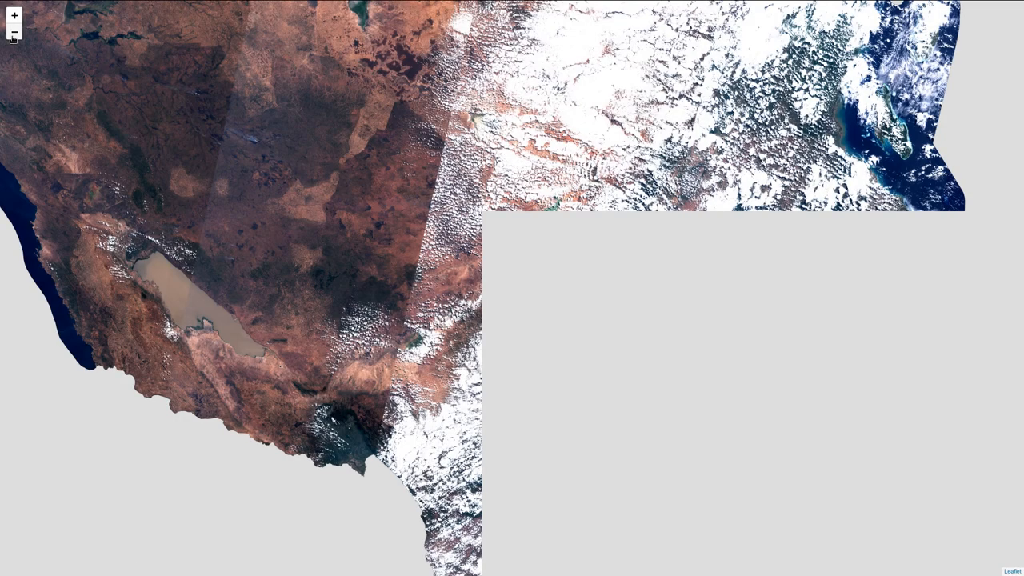
left_click(14, 32)
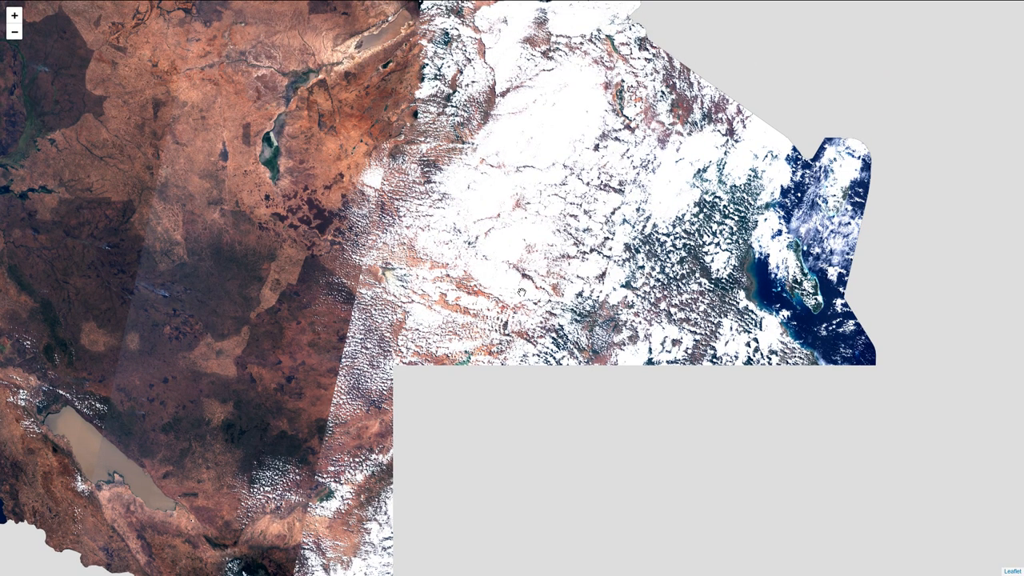
mouse_move(520, 291)
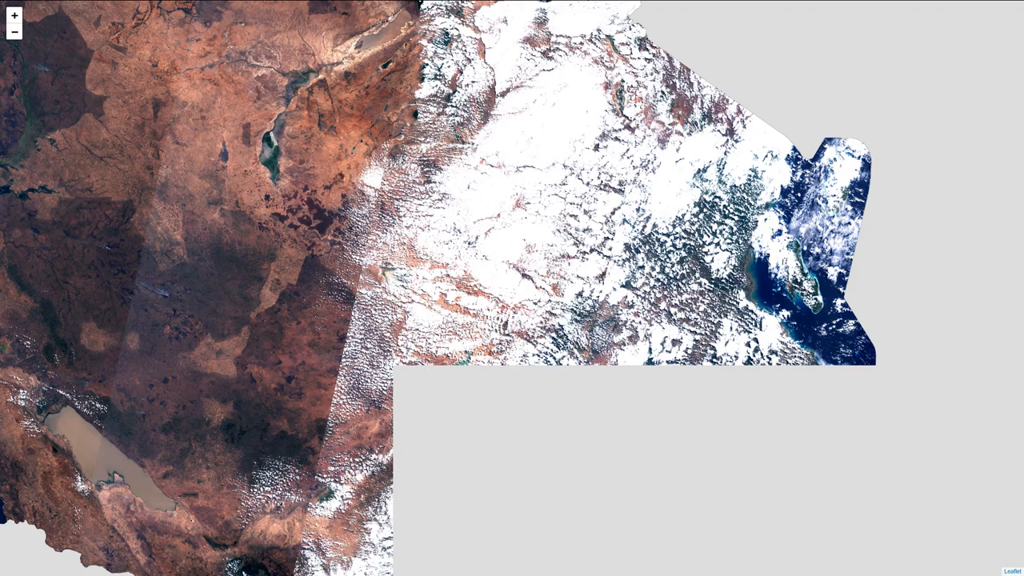
mouse_move(459, 270)
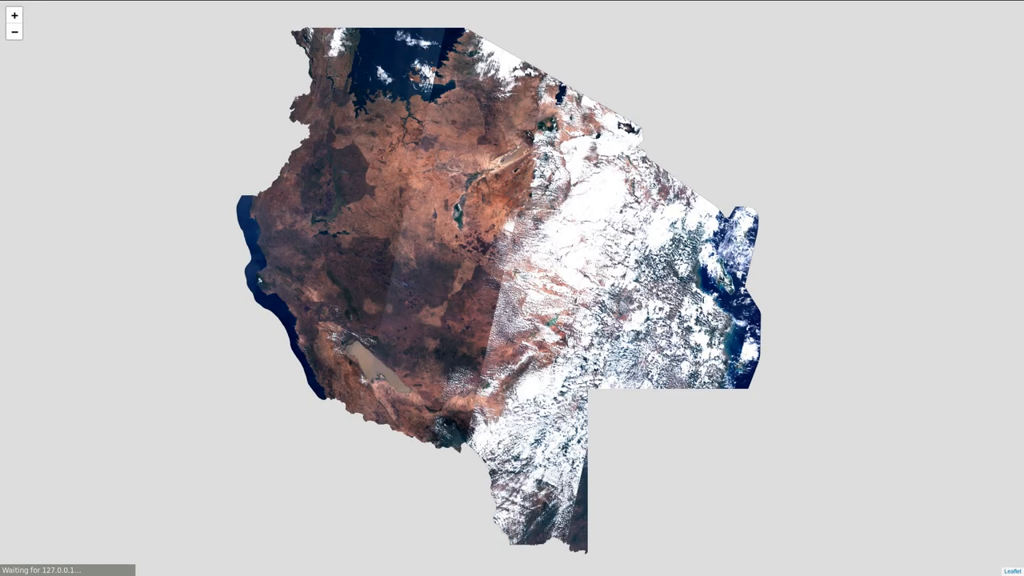
mouse_move(83, 73)
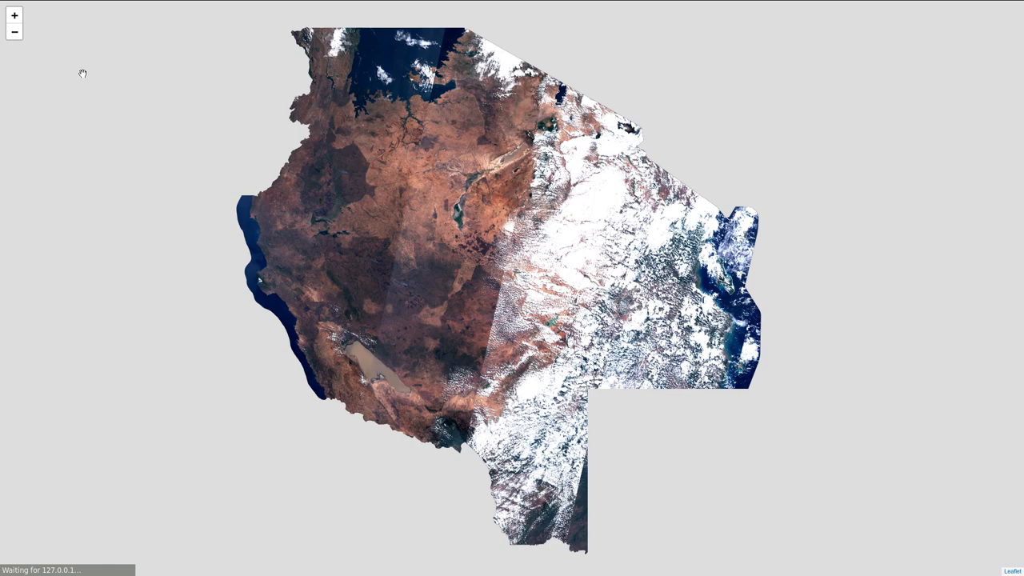